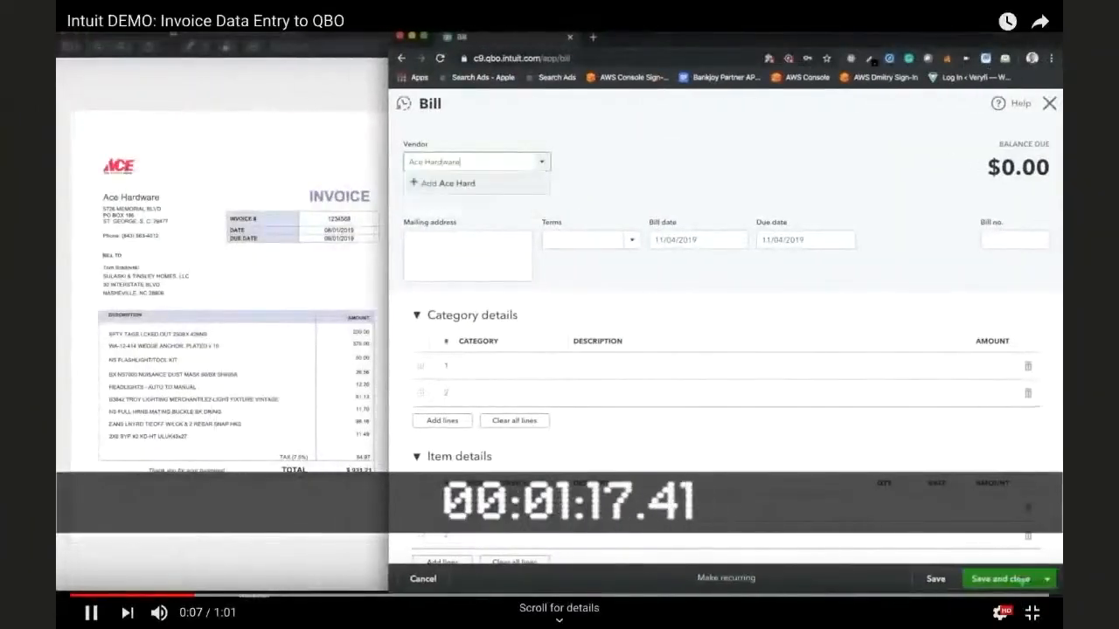
Play the Intuit invoice data-entry demo, entering lines like 'NS FLASHLIGHT/TOOL KIT' and 'HEADLIGHTS - AUTO TO MANUAL'
{"action": "left_click", "coordinate": [446, 183]}
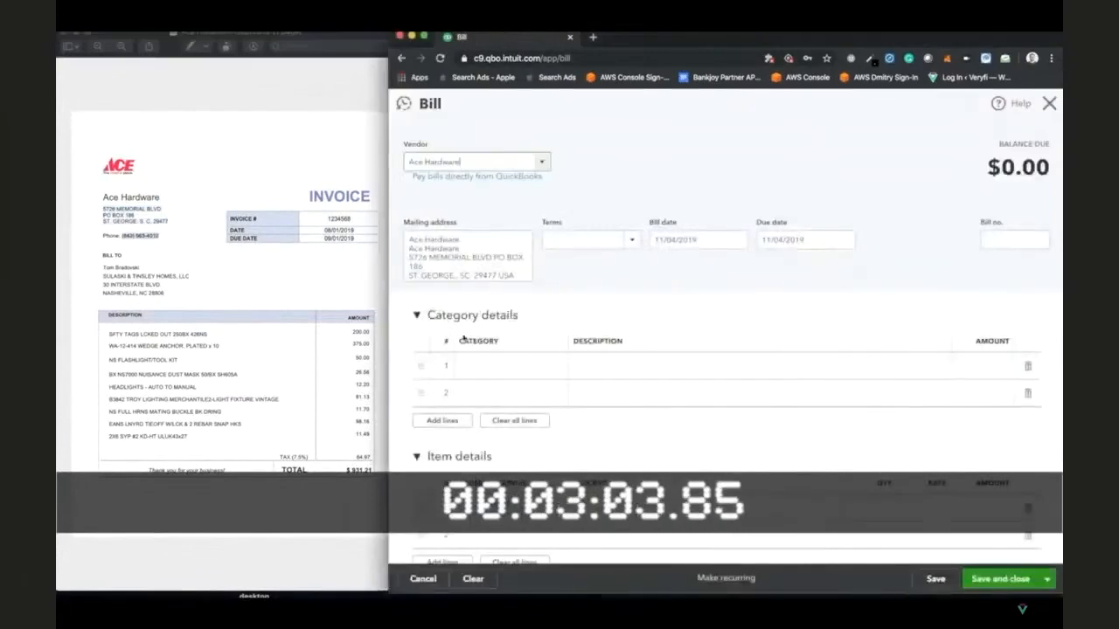
{"action": "left_click", "coordinate": [585, 239]}
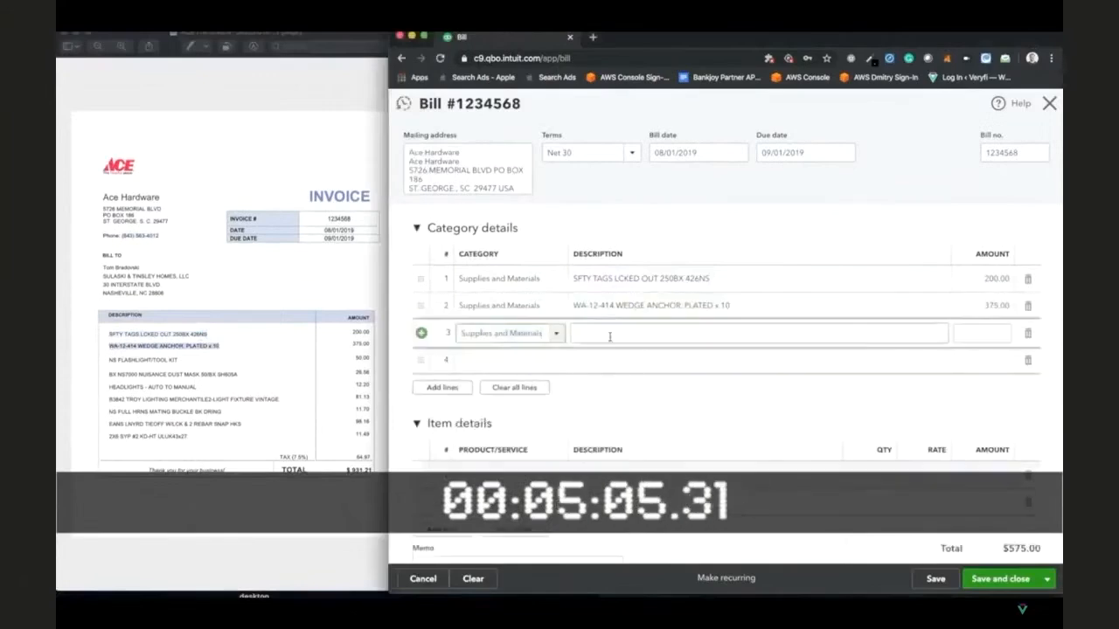
{"action": "type", "text": "NS FLASHLIGHT/TOOL KIT"}
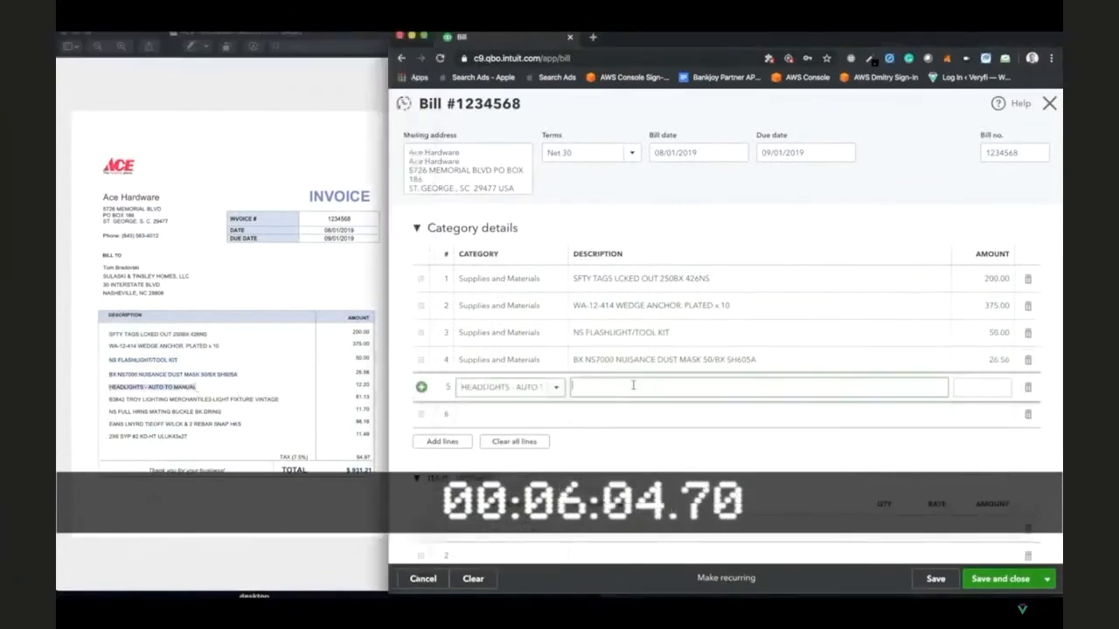
{"action": "type", "text": "HEADLIGHTS - AUTO TO MANUAL"}
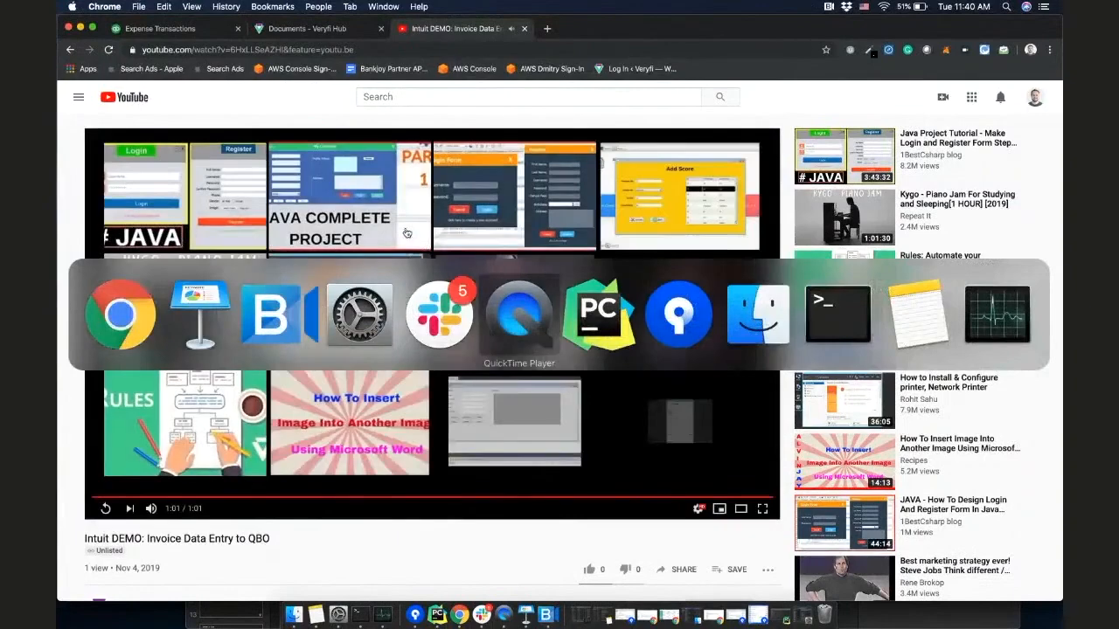
{"action": "mouse_move", "coordinate": [598, 314]}
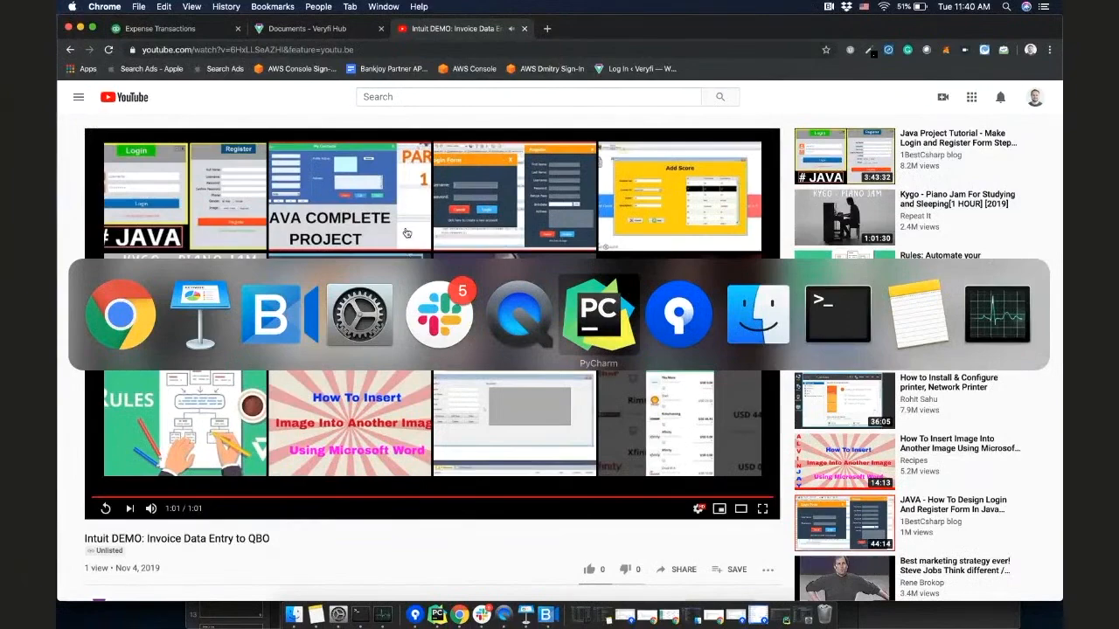
Capture the Ace Hardware invoice in the mirrored Veryfi app, submit it, and return to the documents list
{"action": "left_click", "coordinate": [599, 315]}
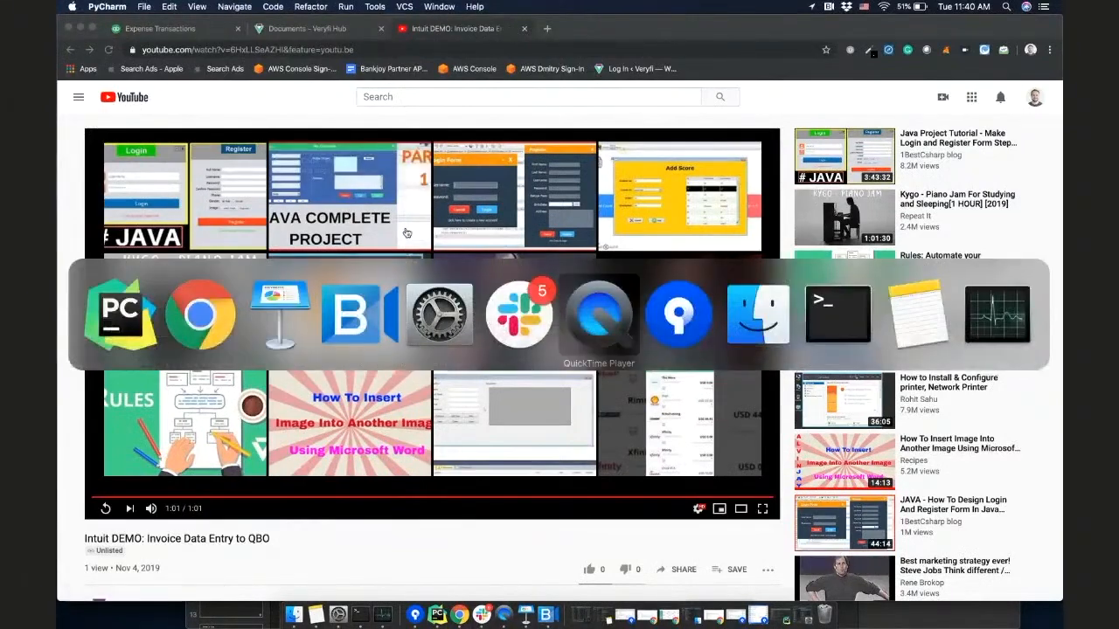
{"action": "left_click", "coordinate": [306, 28]}
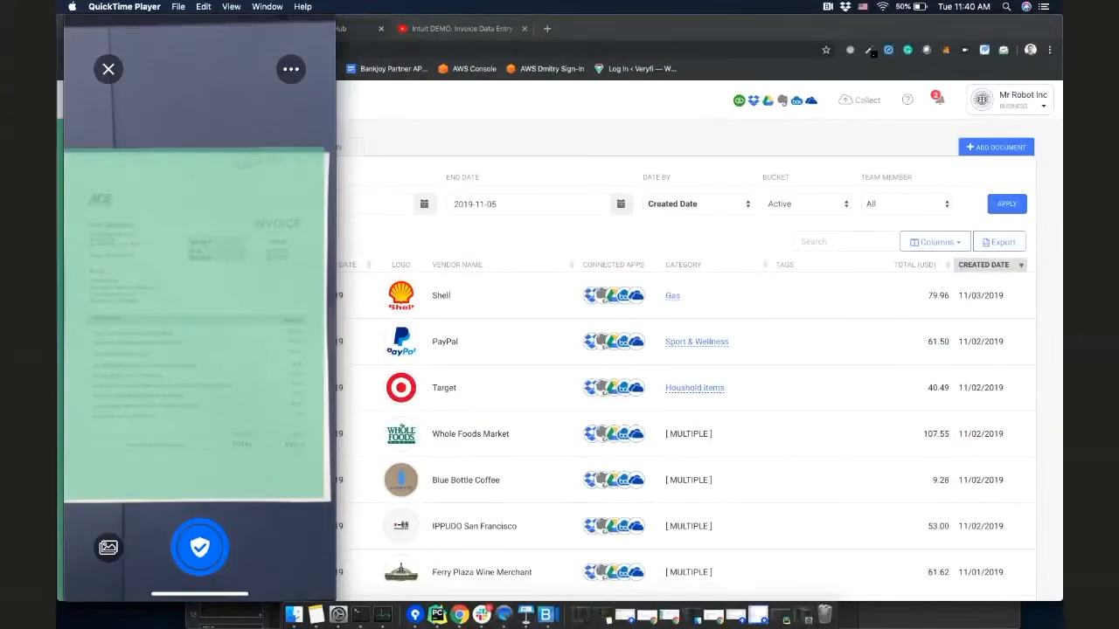
{"action": "left_click", "coordinate": [199, 547]}
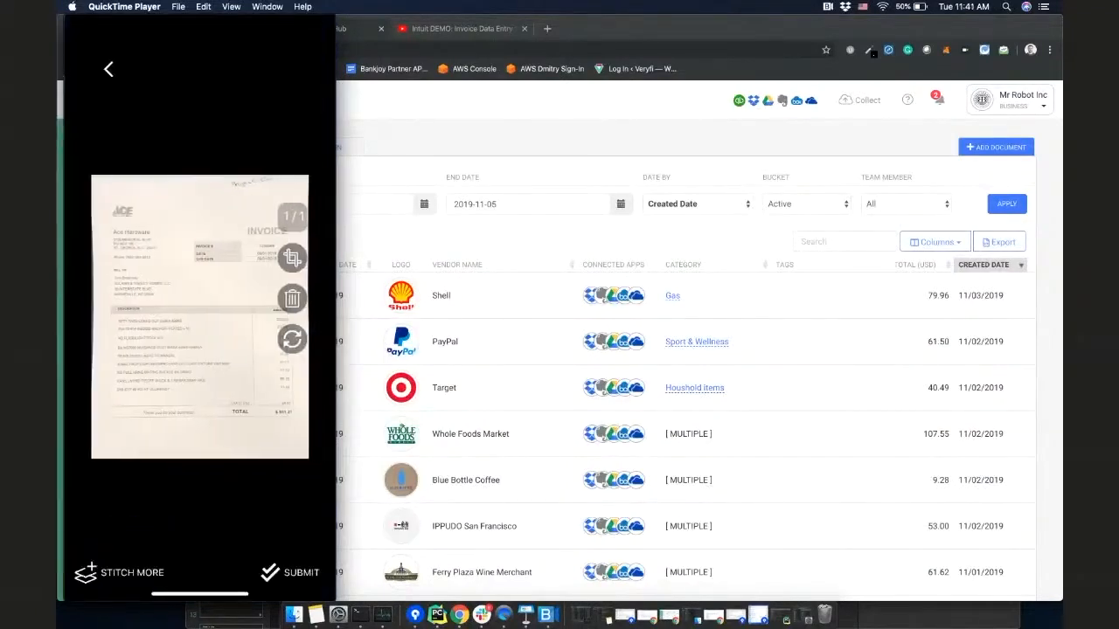
{"action": "left_click", "coordinate": [300, 572]}
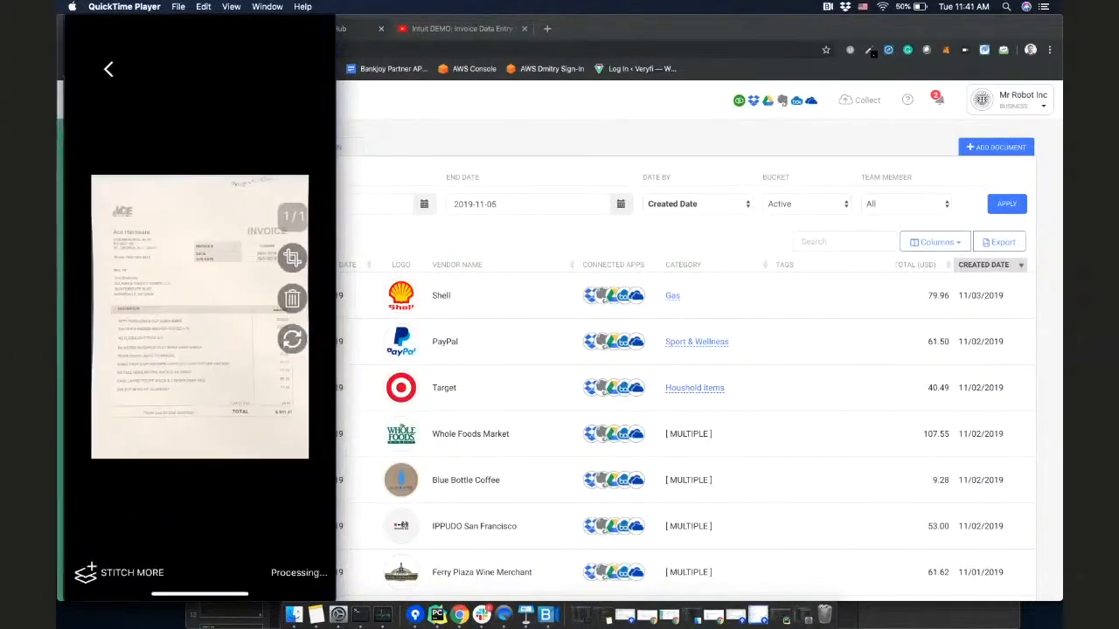
{"action": "left_click", "coordinate": [109, 69]}
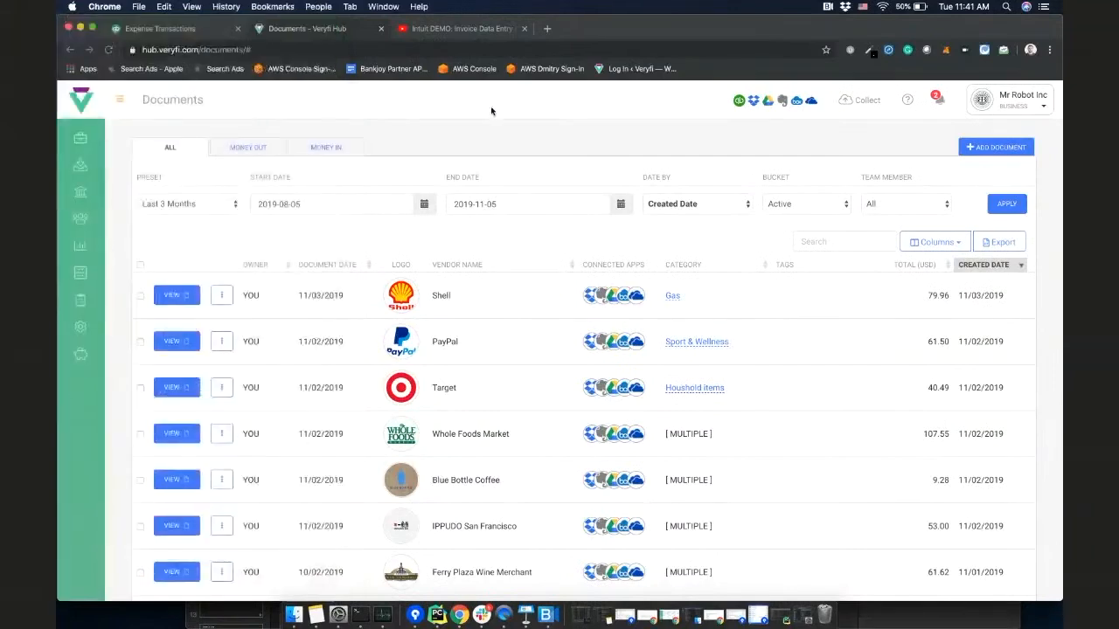
Reload the Veryfi Hub list and open the Hutto Ace Hardware $931.21 document
{"action": "left_click", "coordinate": [1006, 203]}
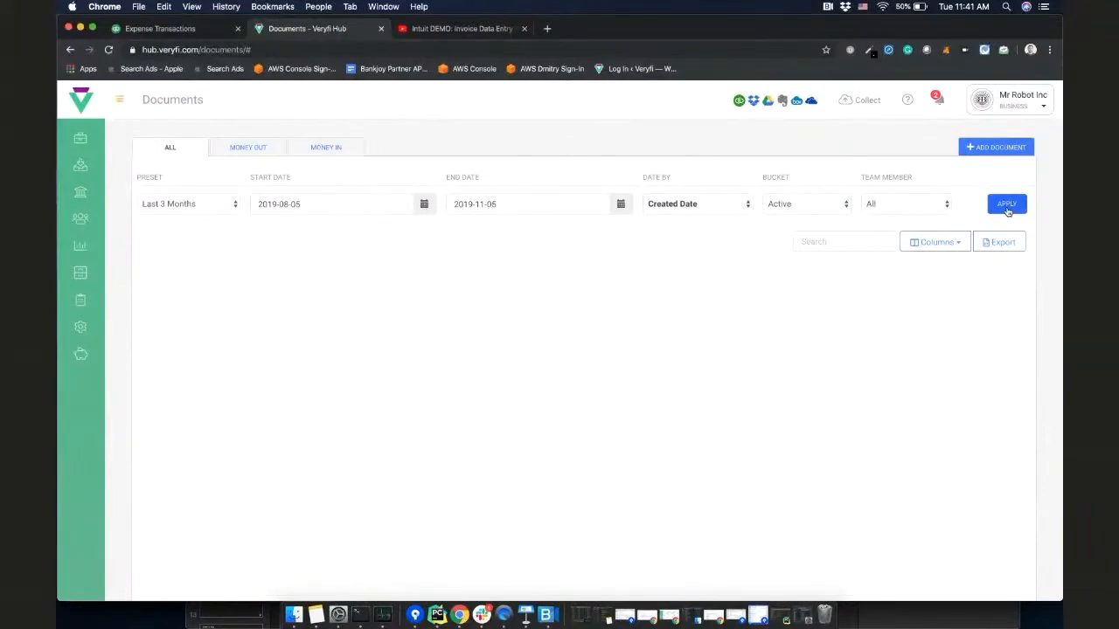
{"action": "left_click", "coordinate": [1006, 204]}
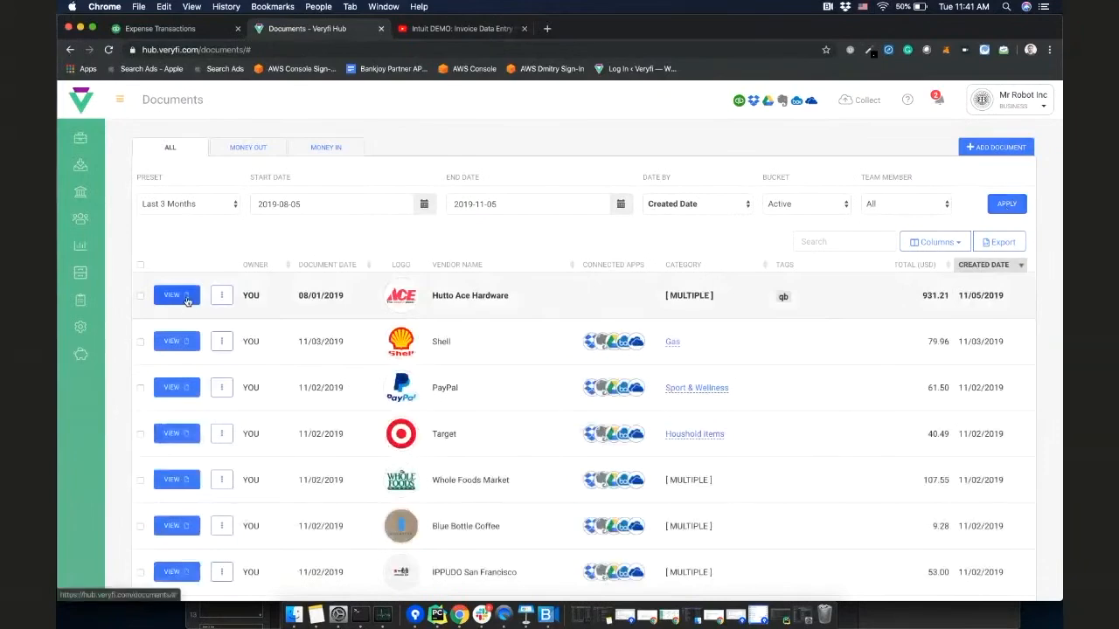
{"action": "left_click", "coordinate": [171, 296]}
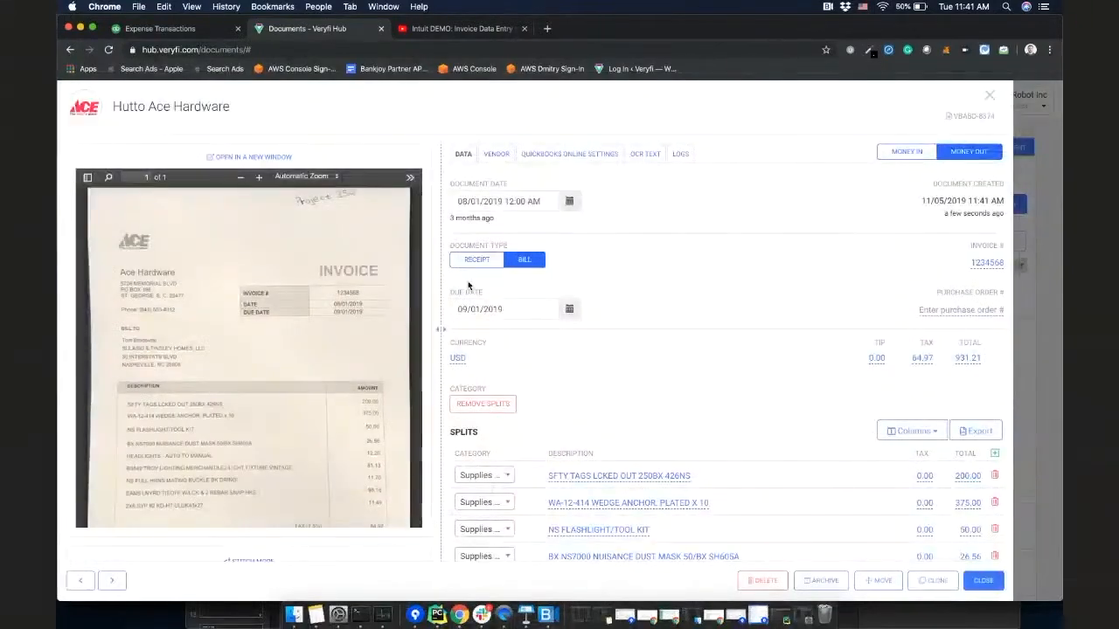
Scroll through the Splits line items and Project 354 customer fields, then view the OCR text
{"action": "scroll", "scroll_direction": "down", "scroll_amount": 3}
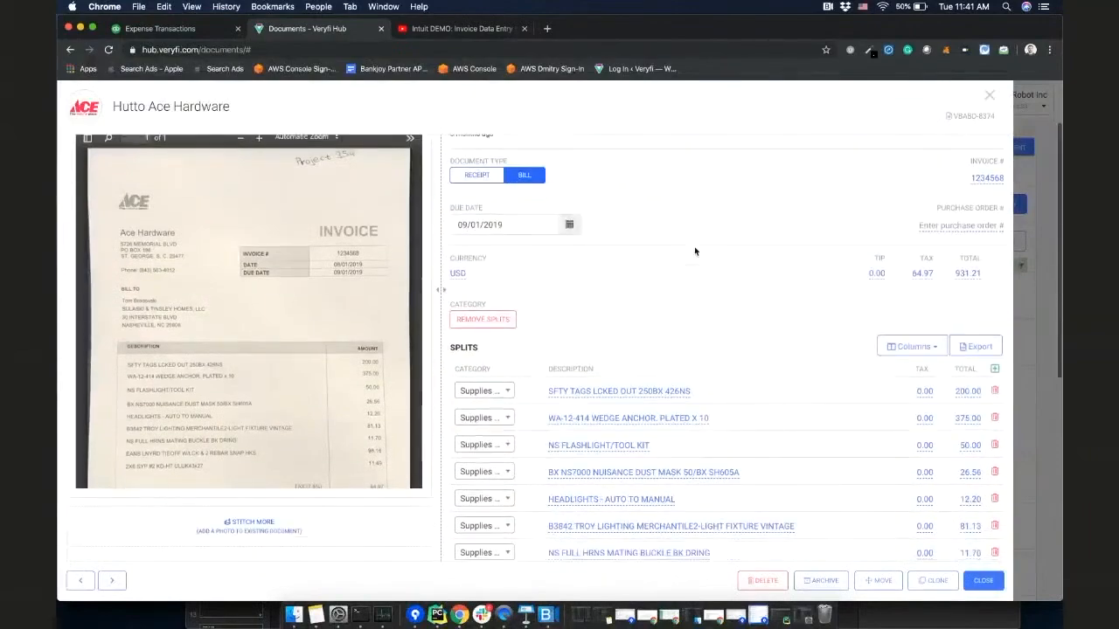
{"action": "scroll", "scroll_direction": "down", "scroll_amount": 3}
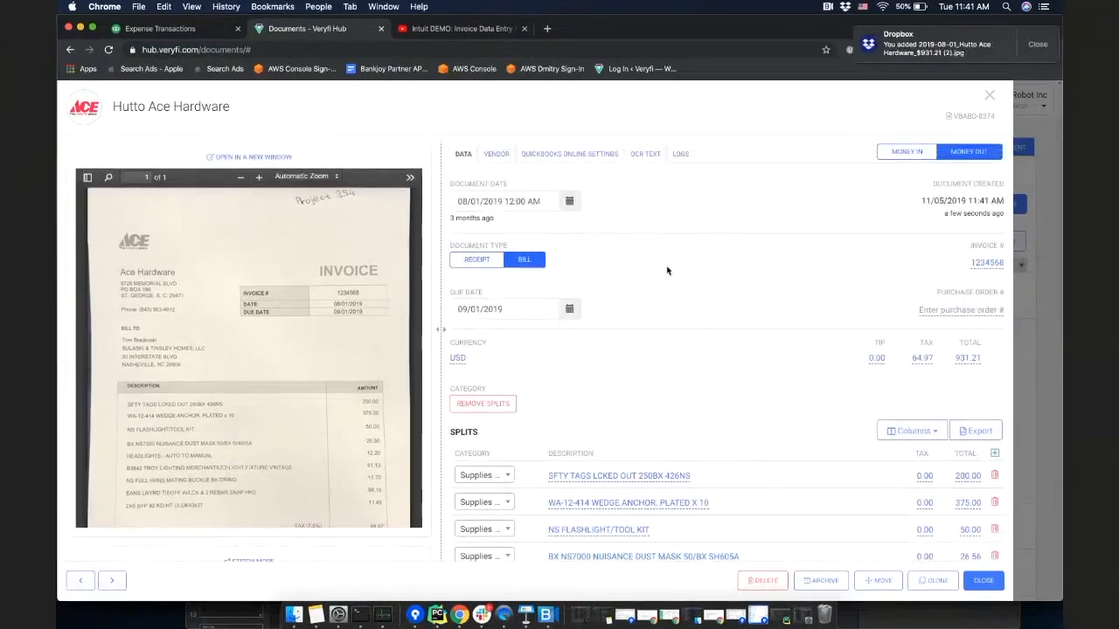
{"action": "scroll", "scroll_direction": "down", "scroll_amount": 3}
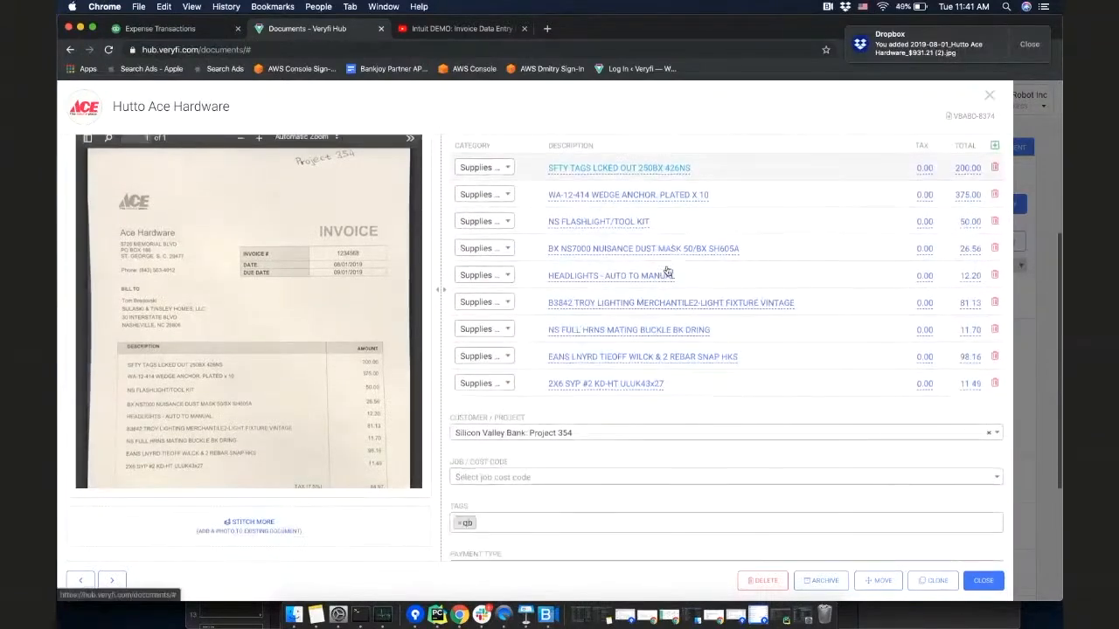
{"action": "scroll", "scroll_direction": "down", "scroll_amount": 3}
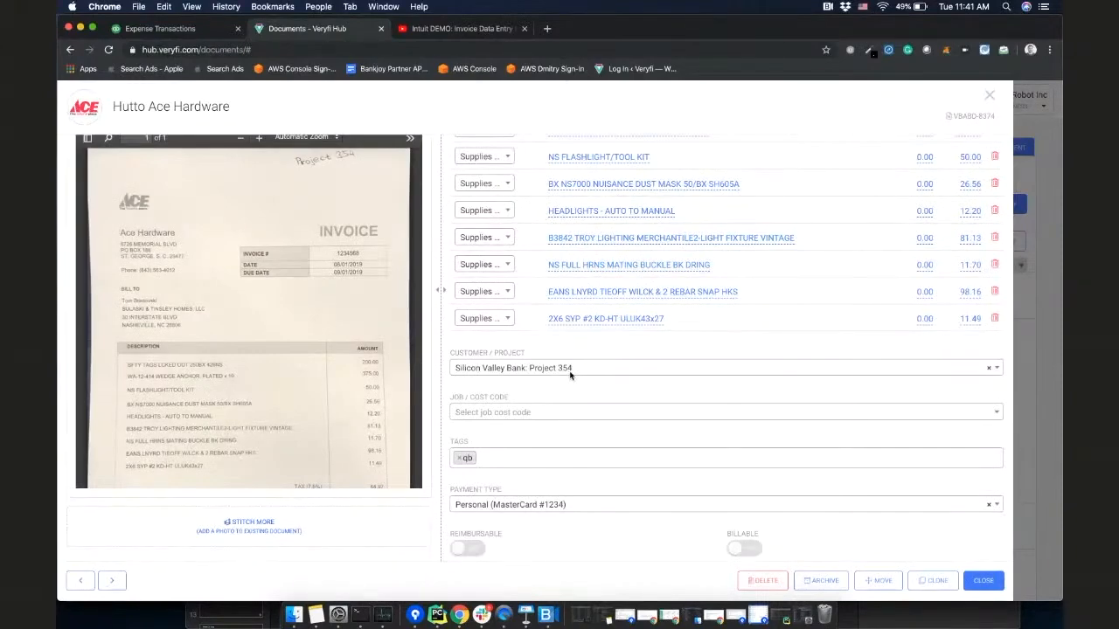
{"action": "scroll", "scroll_direction": "up", "scroll_amount": 3}
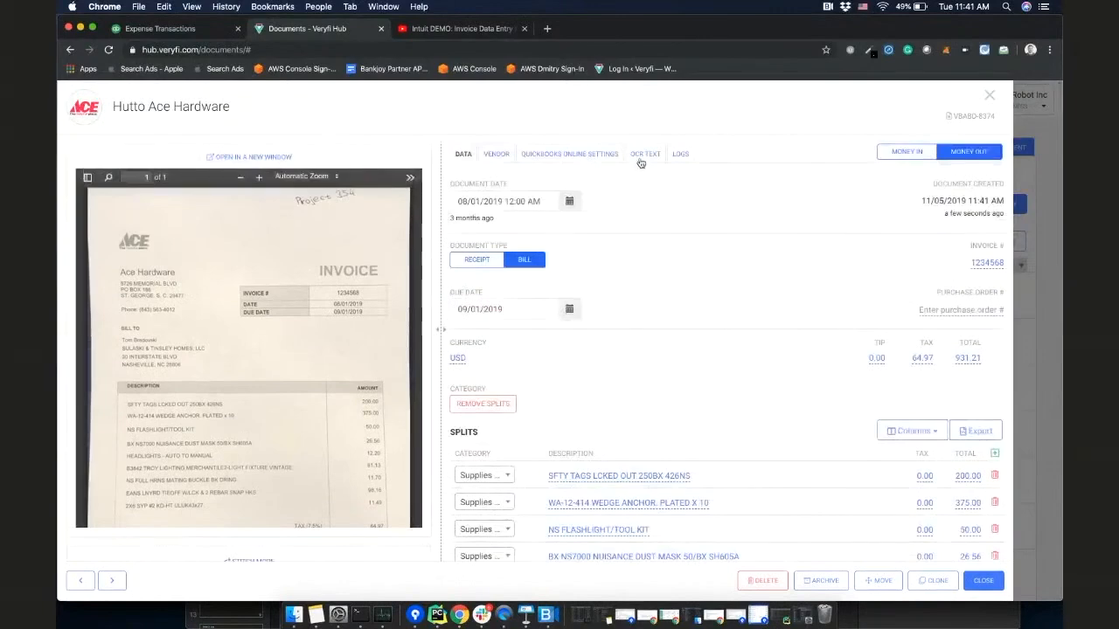
{"action": "left_click", "coordinate": [645, 154]}
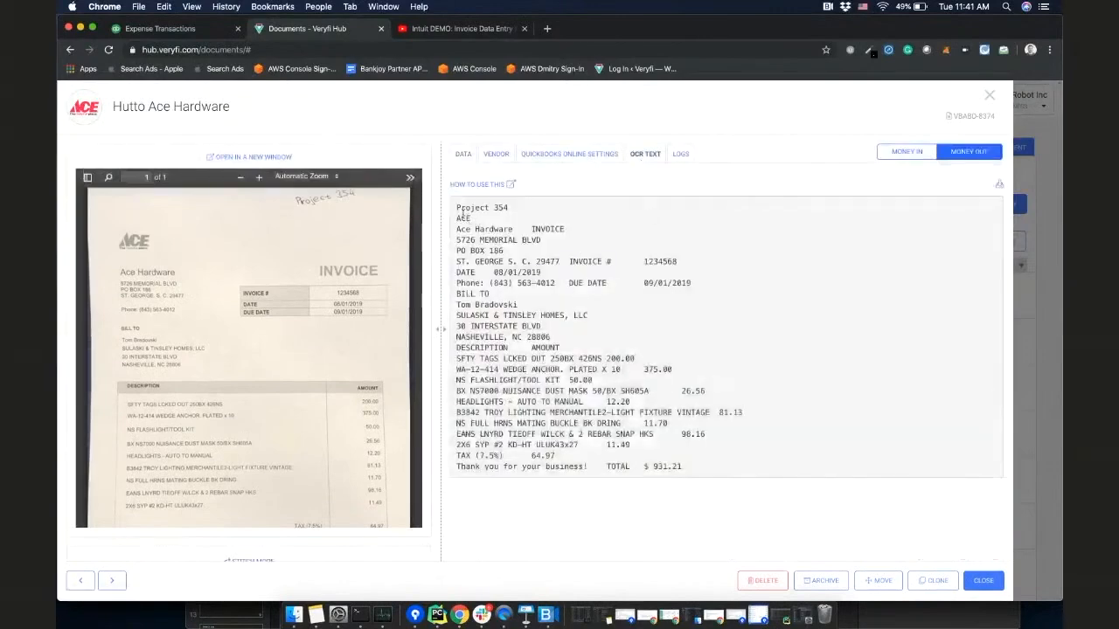